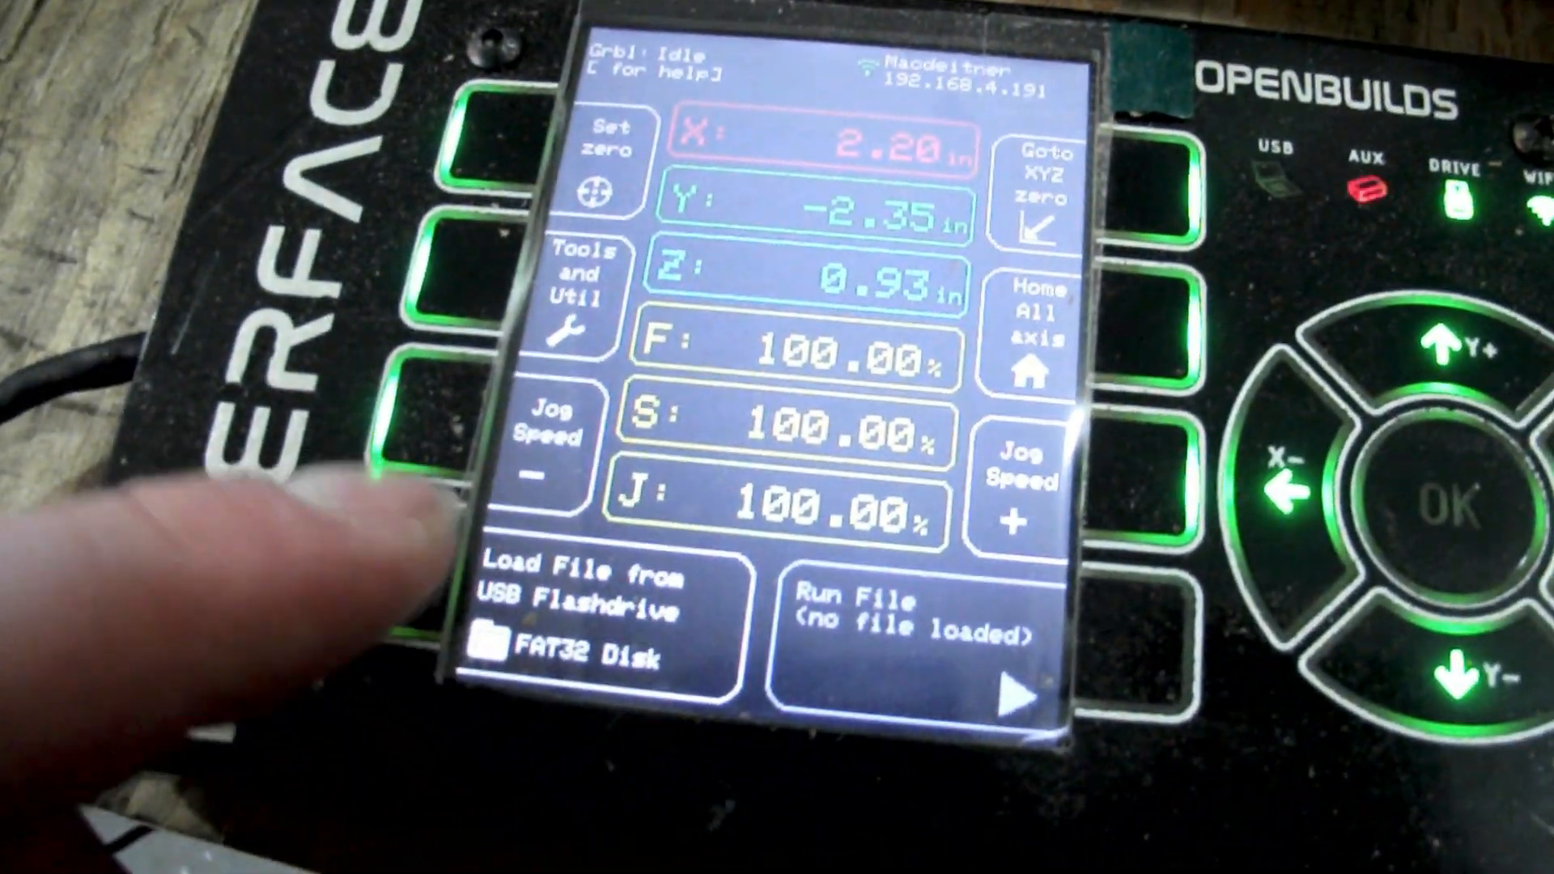
Step: Show the USB flash drive file list and highlight the TTACKA~1GCO G-code file
left_click(594, 594)
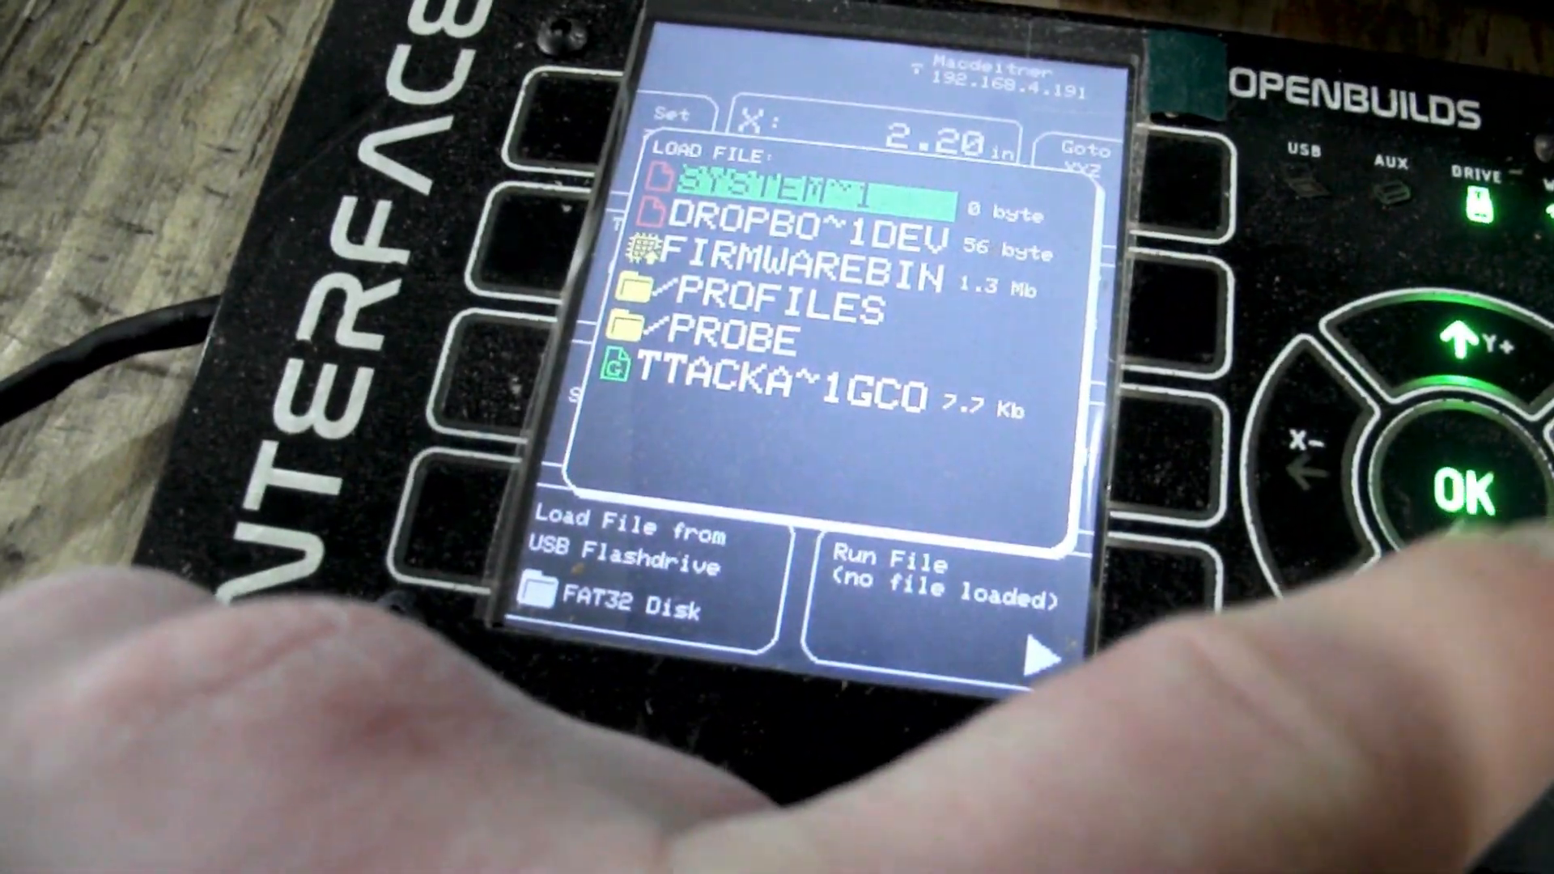
left_click(1476, 624)
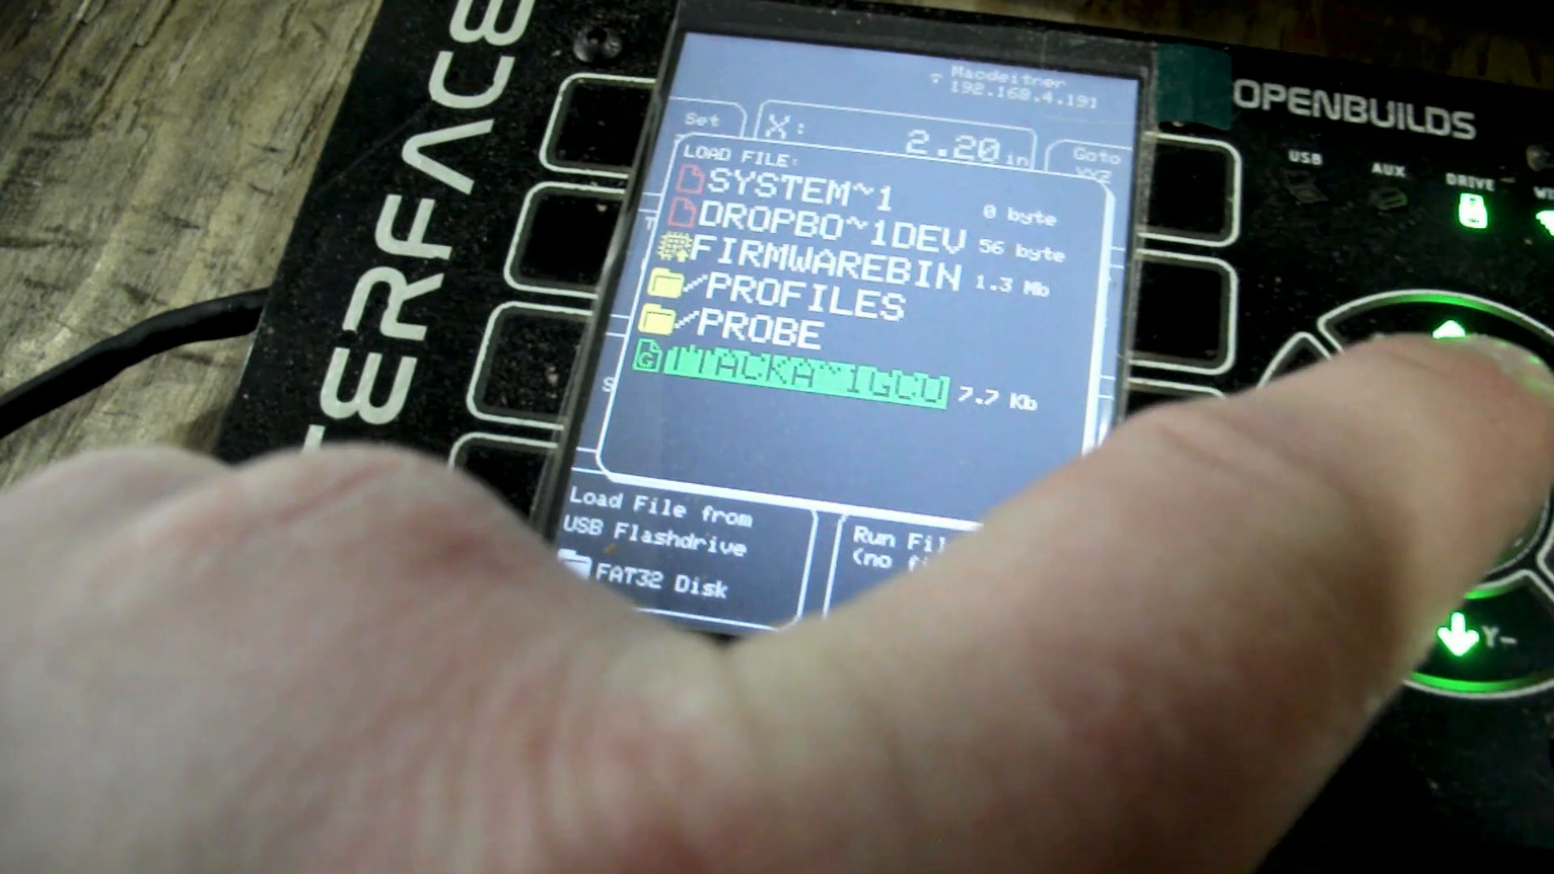